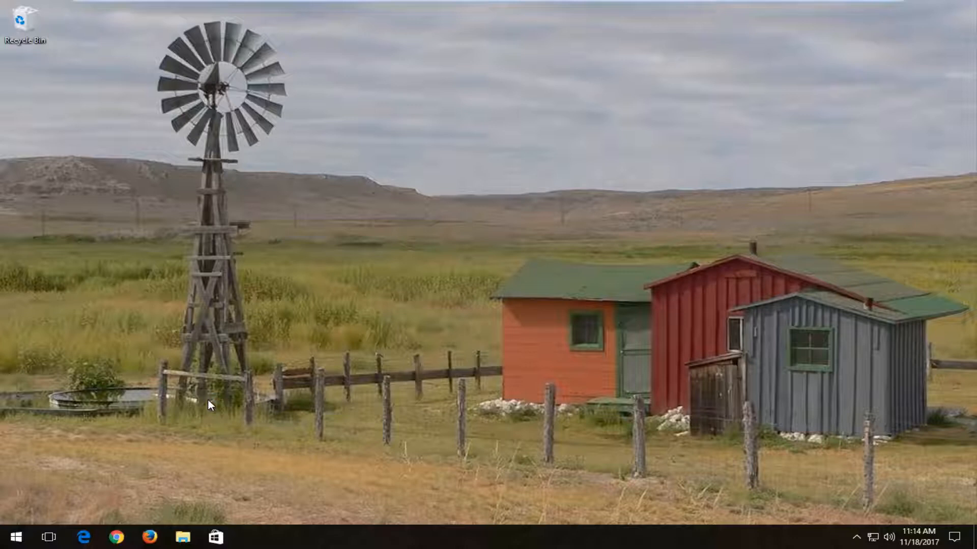
Search the Start menu for "folder options" to surface File Explorer Options.
left_click(16, 536)
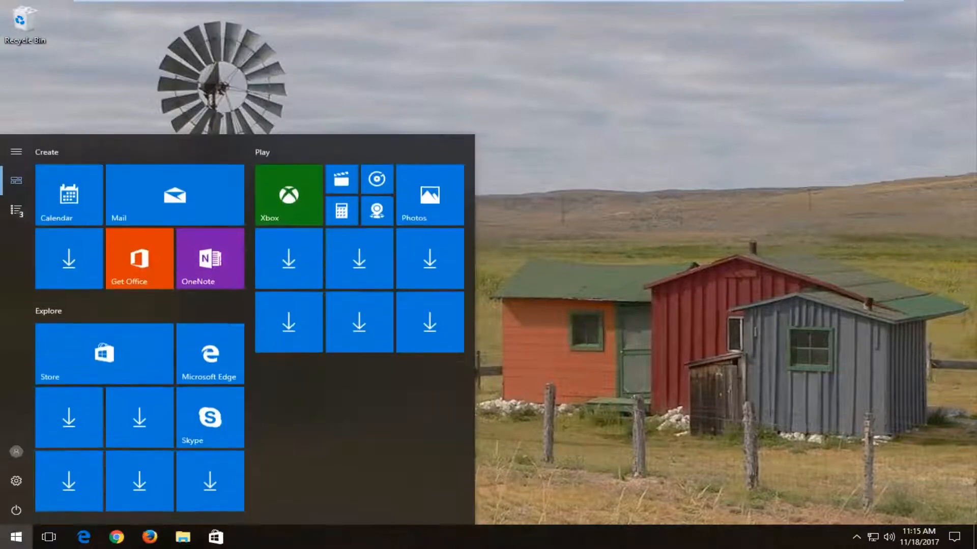
type("folder o")
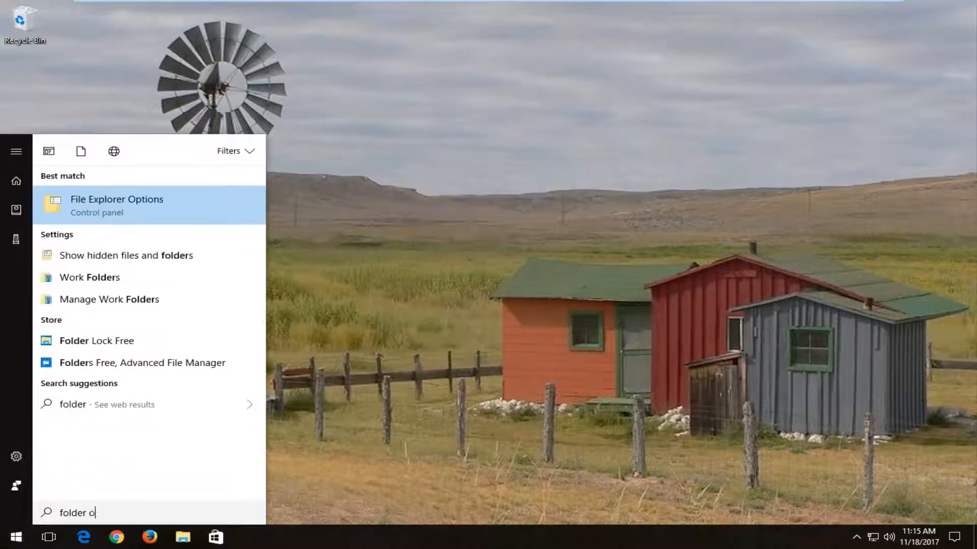
type("ptions")
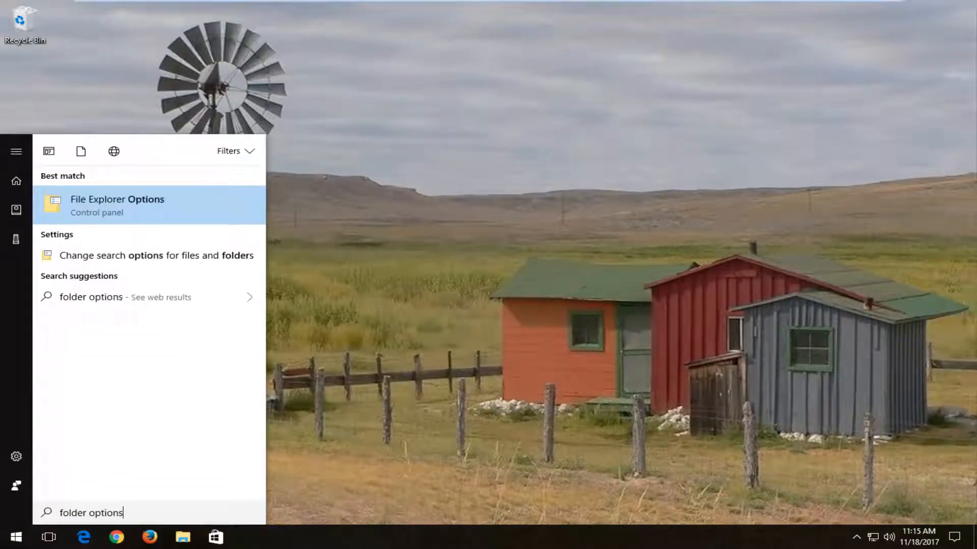
mouse_move(125, 191)
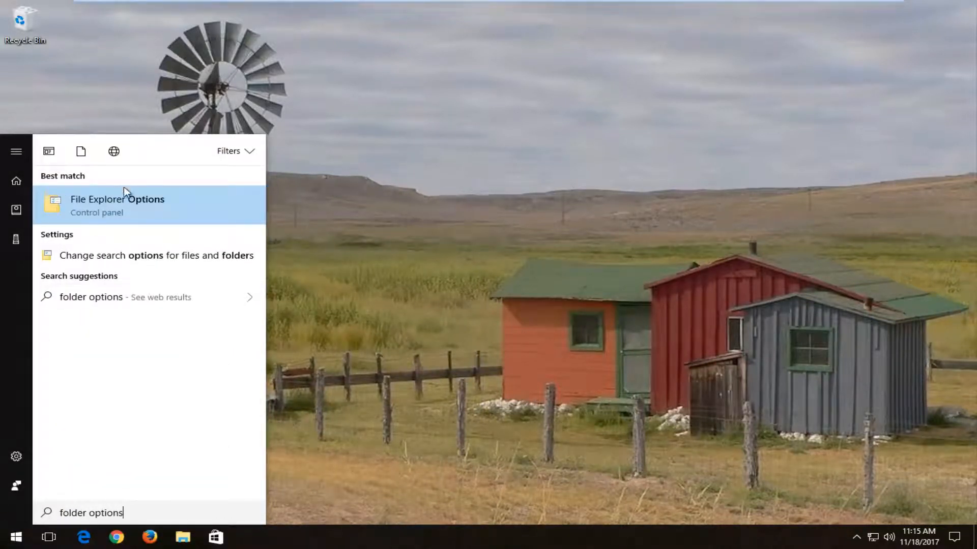
Enable 'Show hidden files, folders, and drives' in the View settings and apply it.
left_click(117, 206)
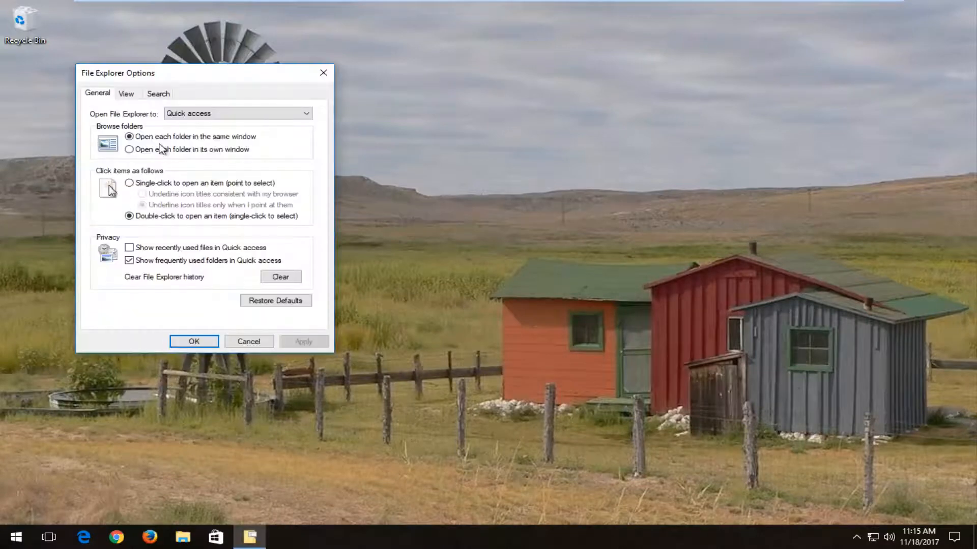
left_click(126, 94)
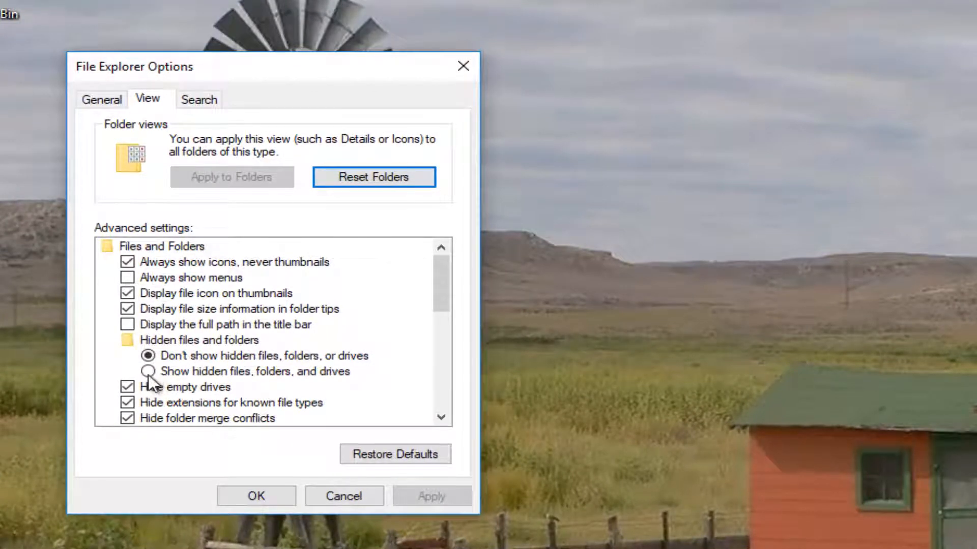
left_click(148, 372)
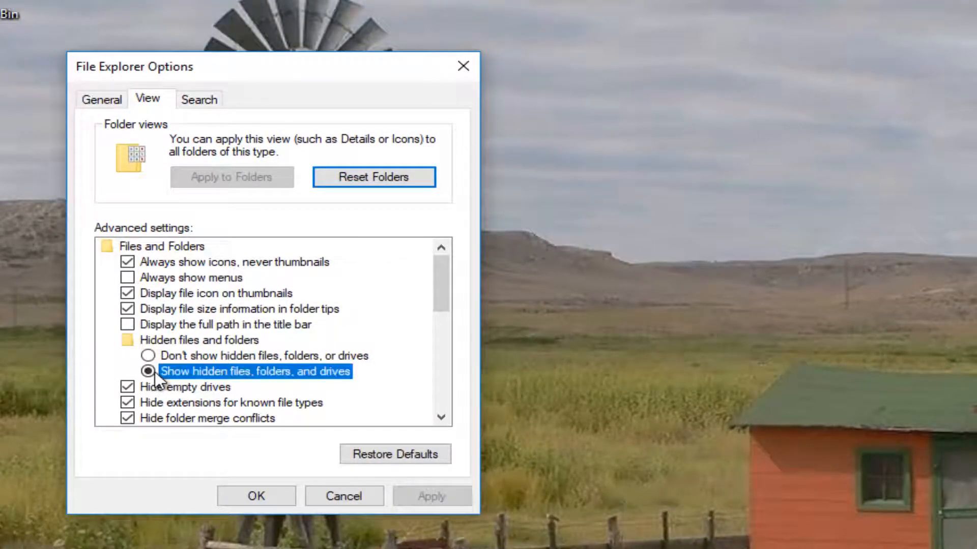
left_click(147, 373)
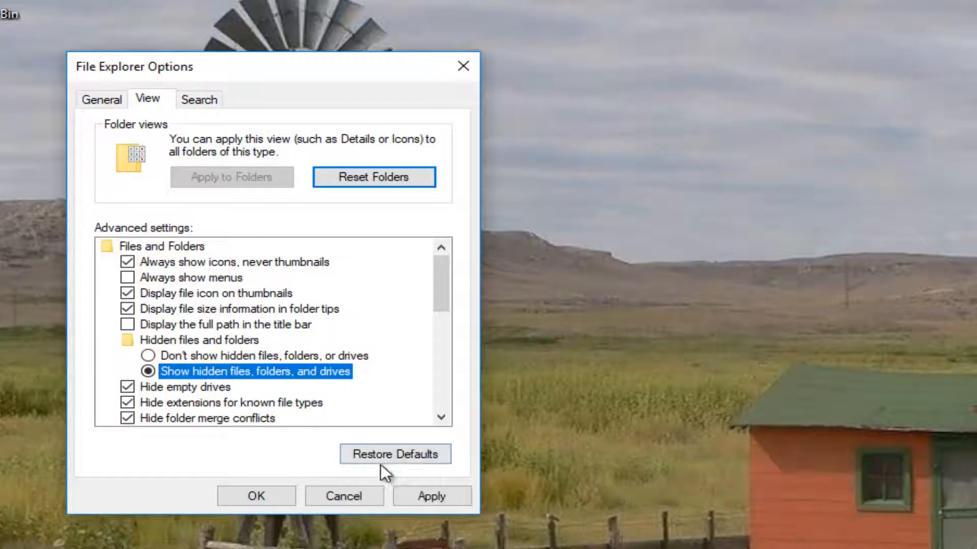
left_click(14, 536)
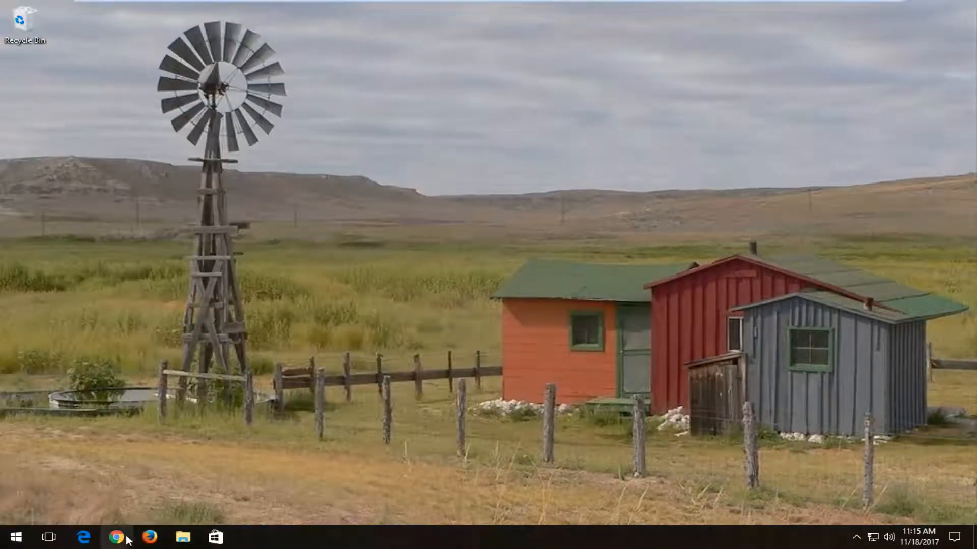
Search Google in Chrome for "msvcr100.dll download" with the window maximized.
left_click(116, 537)
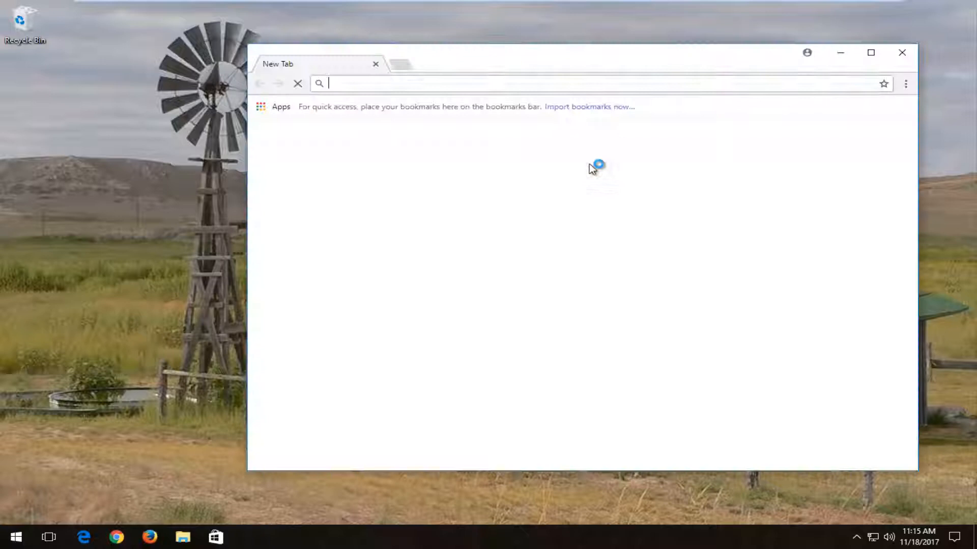
type("google.com")
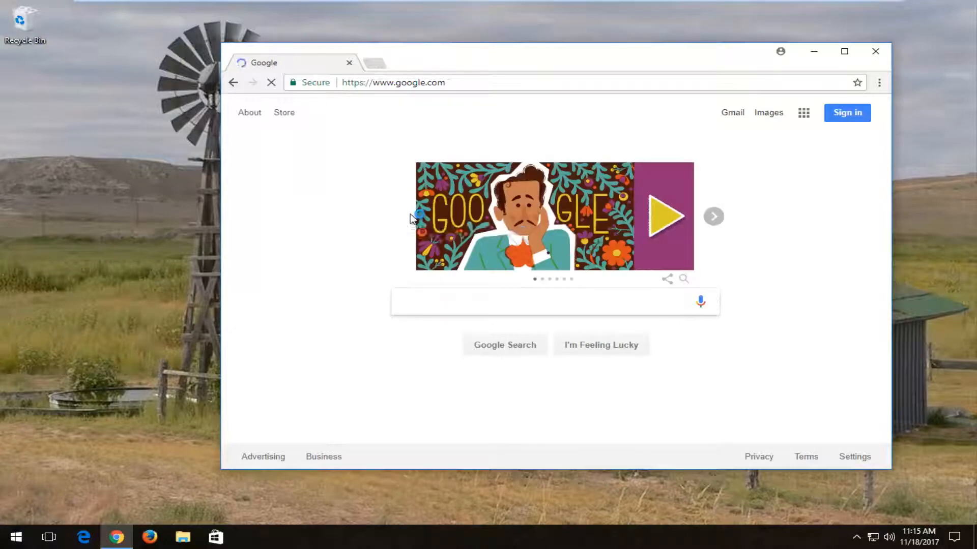
left_click(270, 82)
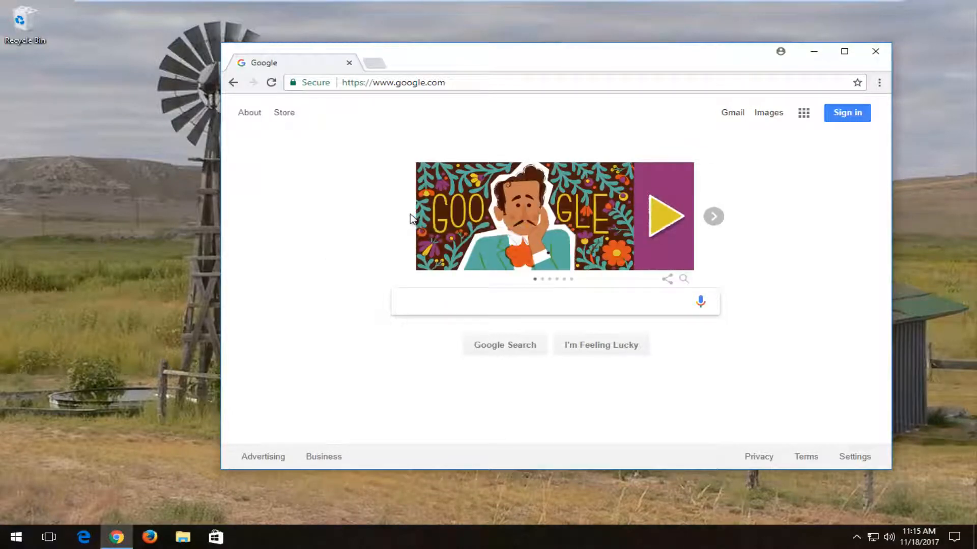
type("msc")
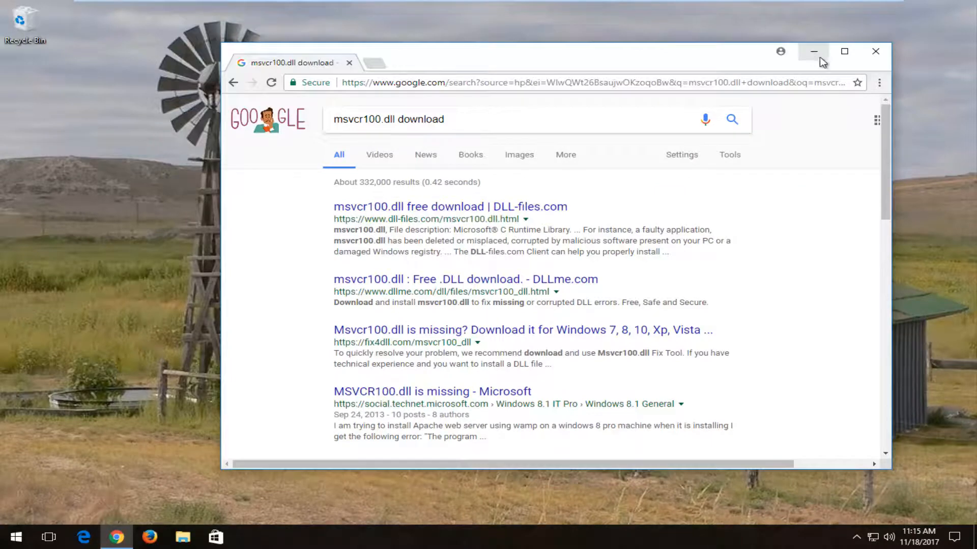
left_click(843, 51)
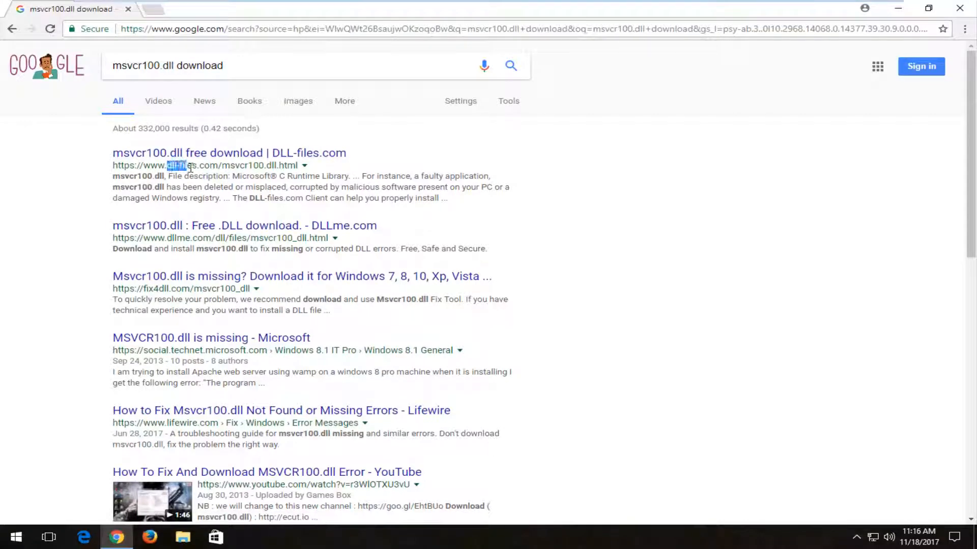
mouse_move(191, 156)
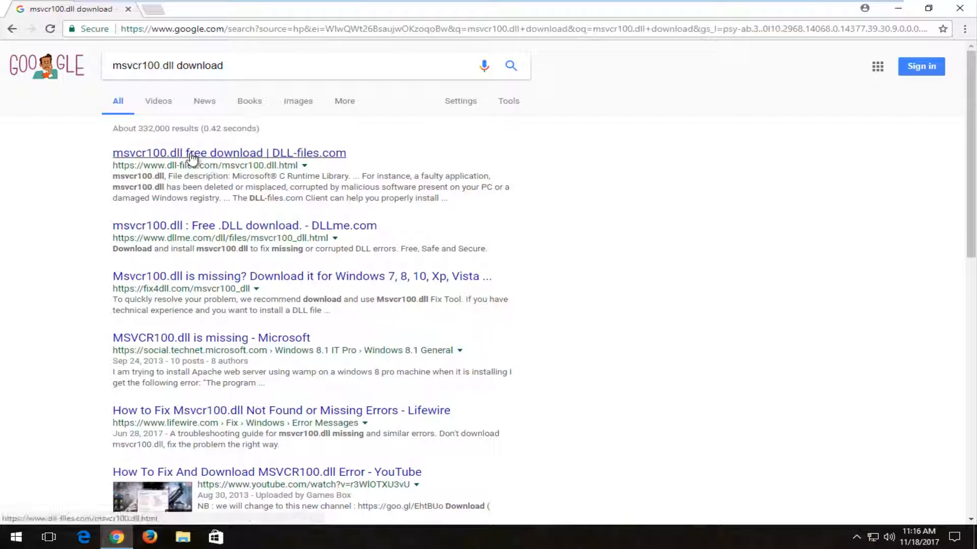
On DLL-files.com, download the 64-bit msvcr100.dll version 10.0.30319.460 as msvcr100.zip.
left_click(229, 152)
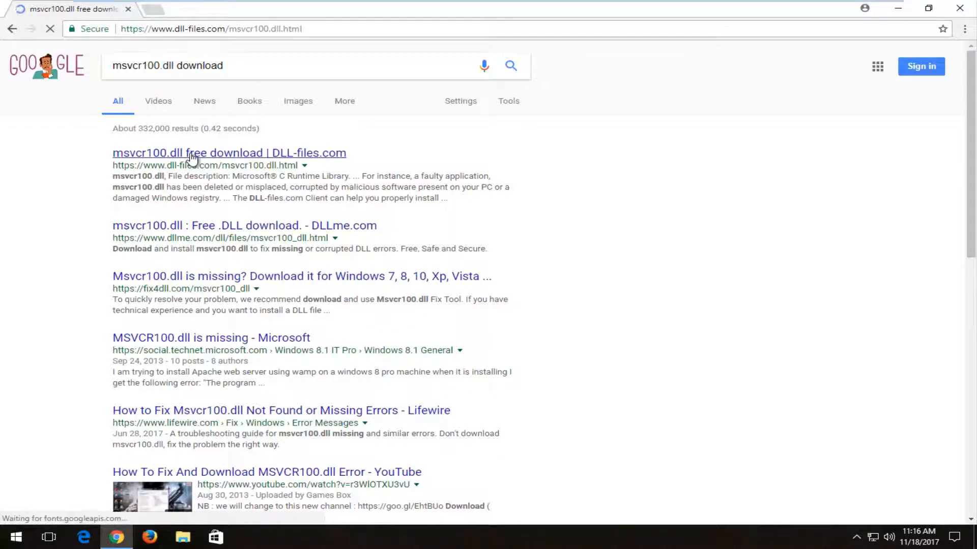
left_click(228, 153)
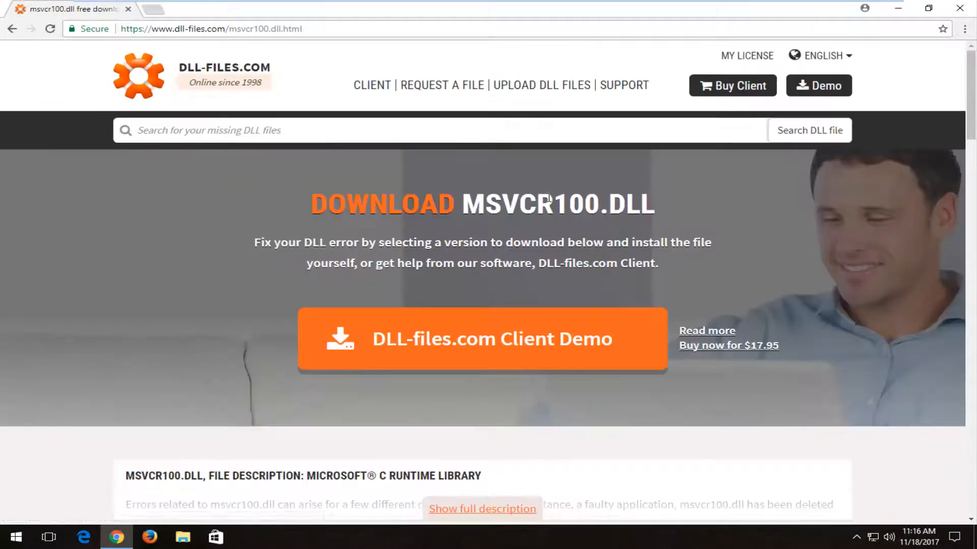
scroll("down", 3)
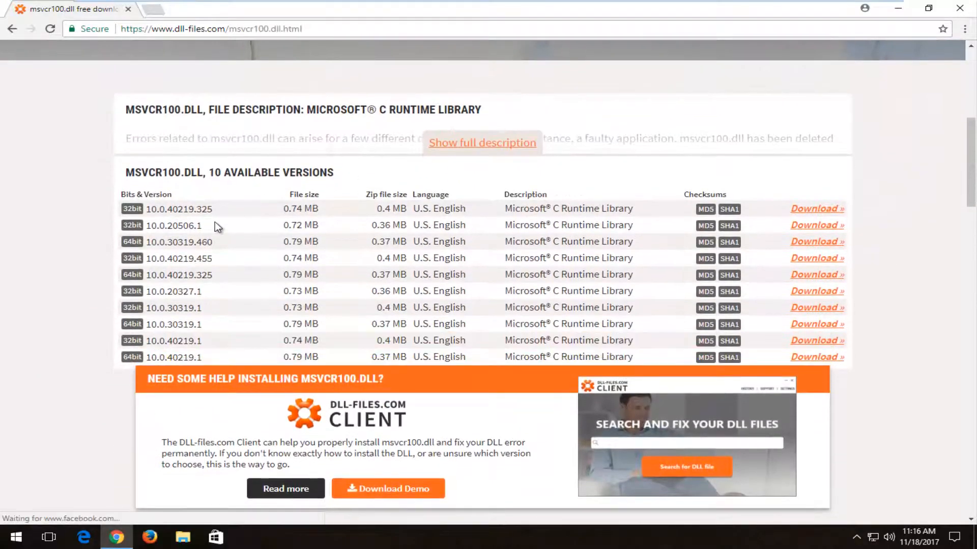
mouse_move(162, 224)
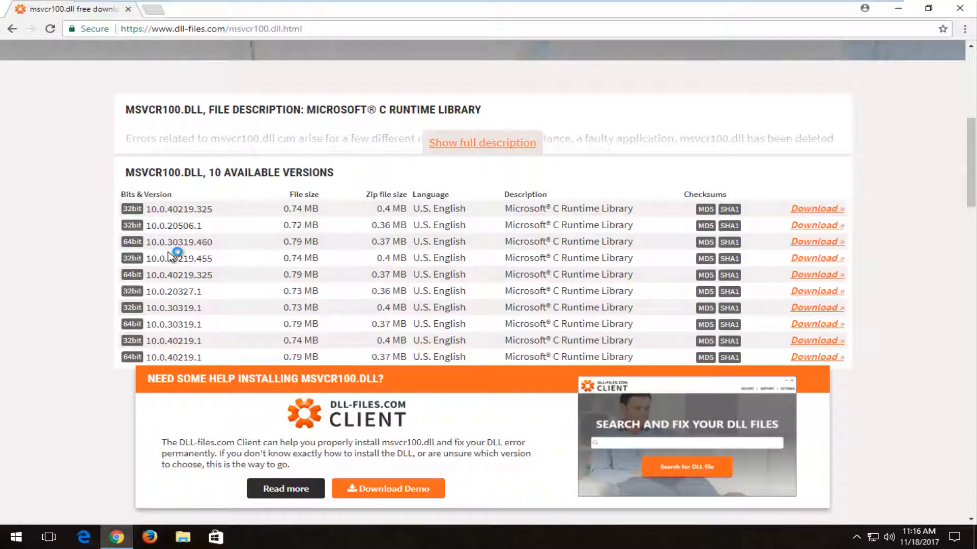
mouse_move(181, 256)
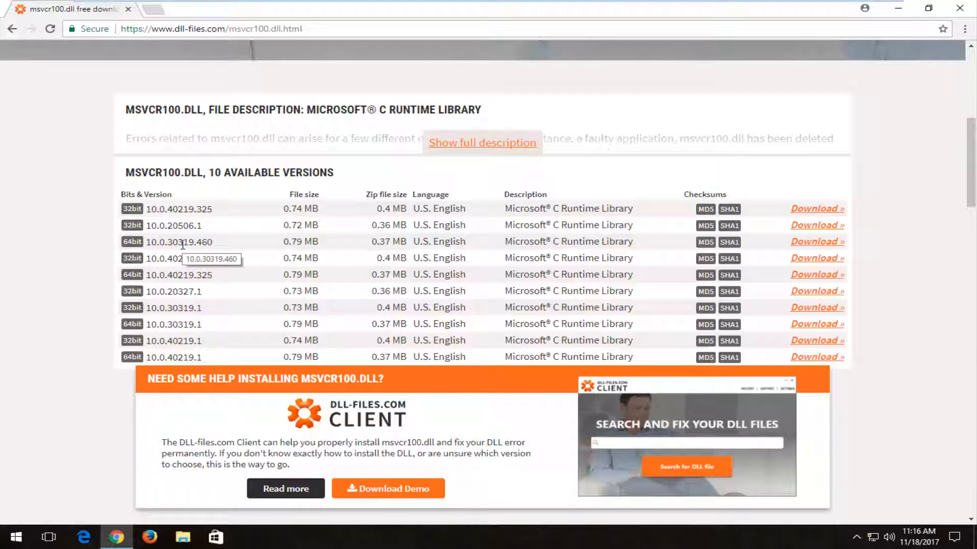
mouse_move(196, 242)
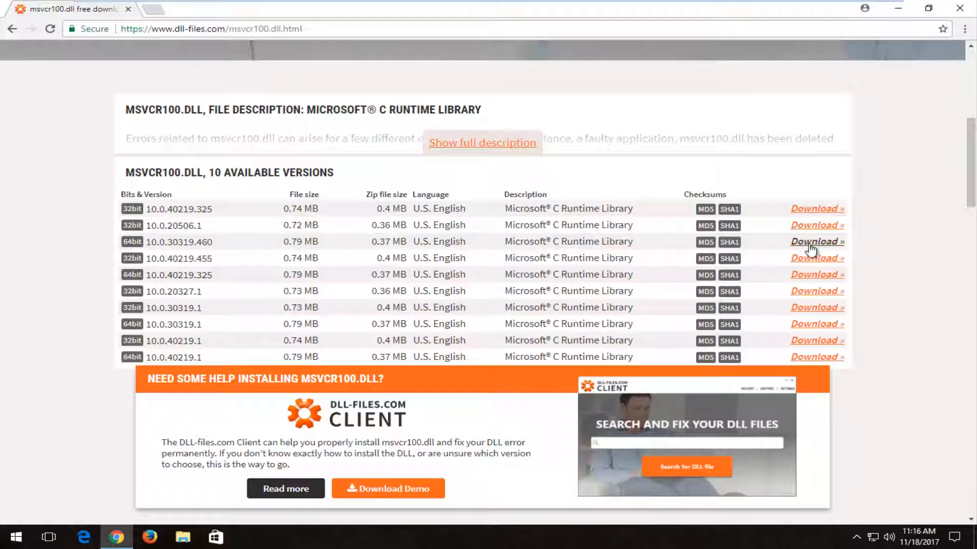
mouse_move(57, 253)
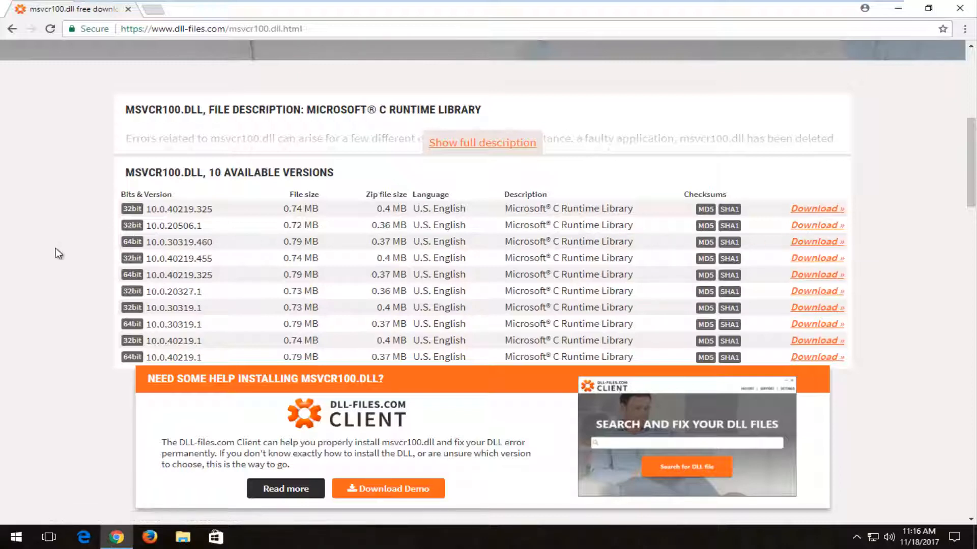
mouse_move(227, 231)
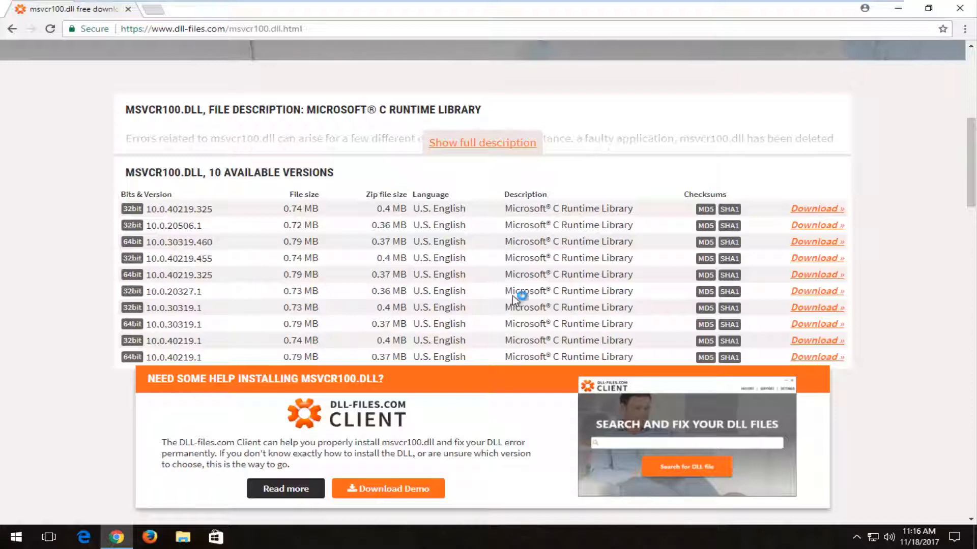
left_click(813, 243)
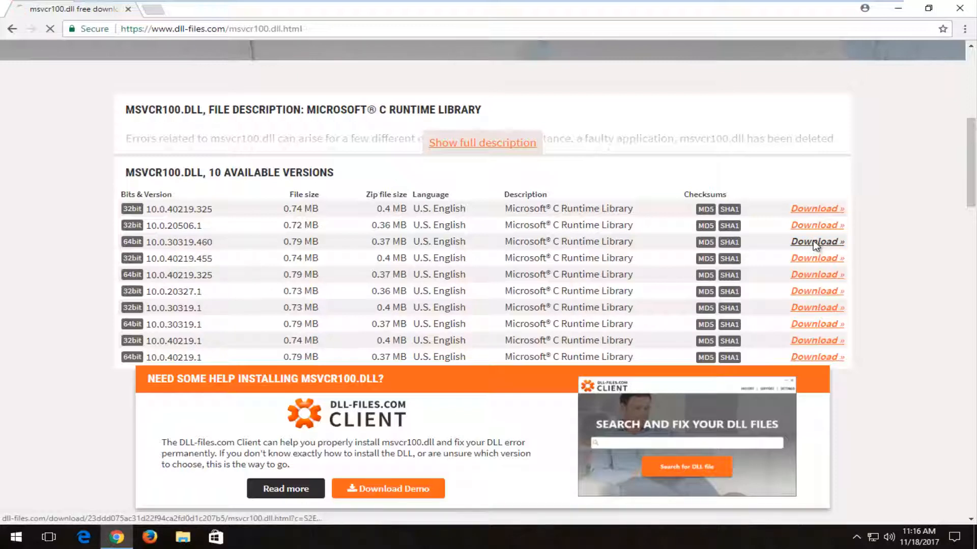
left_click(815, 243)
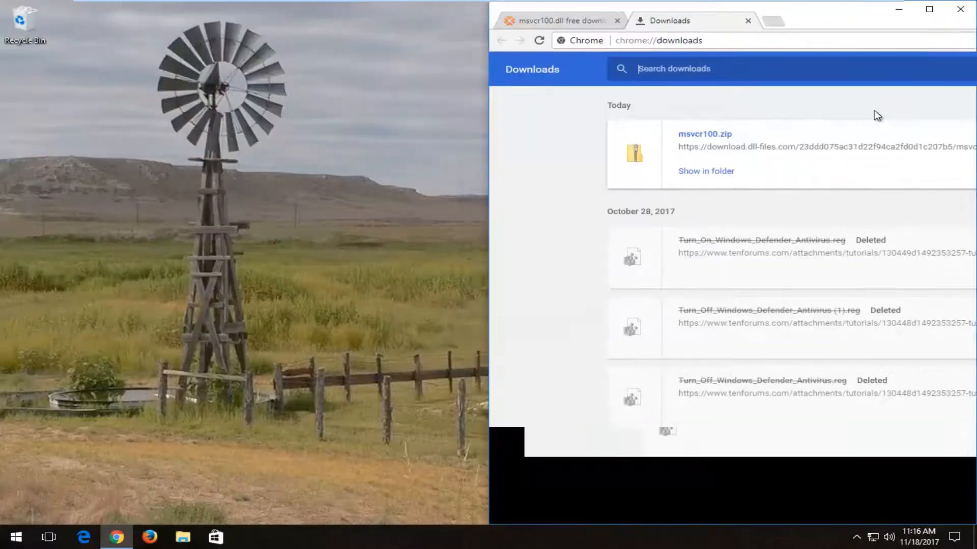
Drag msvcr100.zip from Chrome's downloads onto the desktop.
left_click(706, 171)
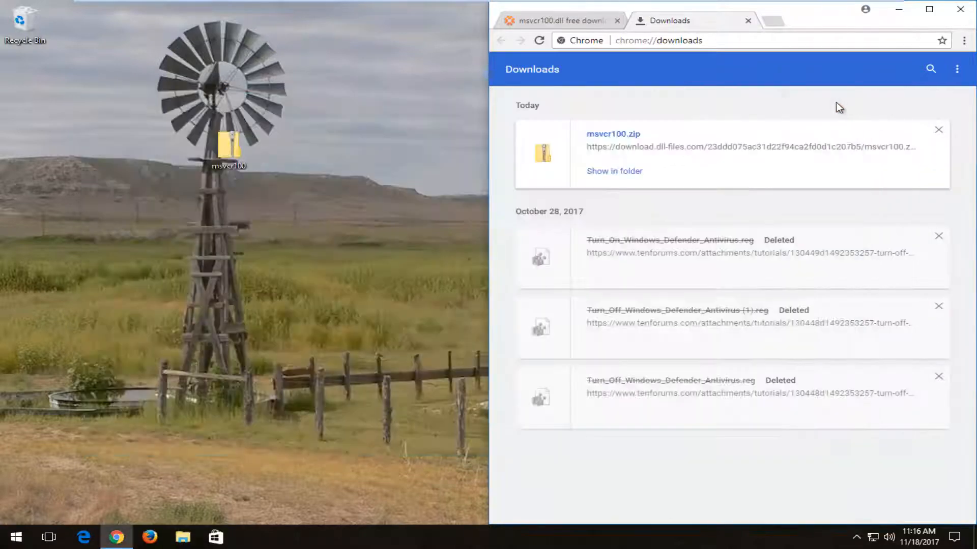
left_click_drag(229, 140, 128, 140)
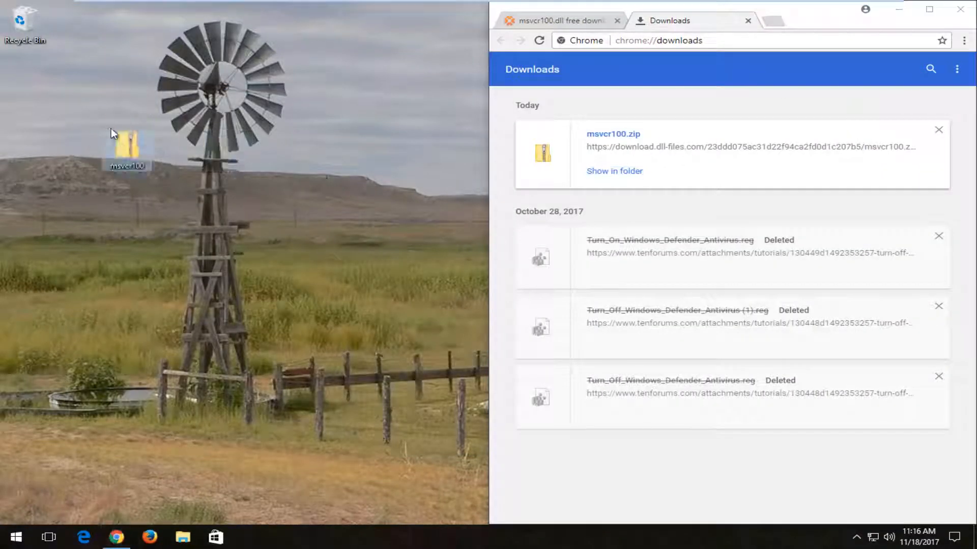
mouse_move(124, 150)
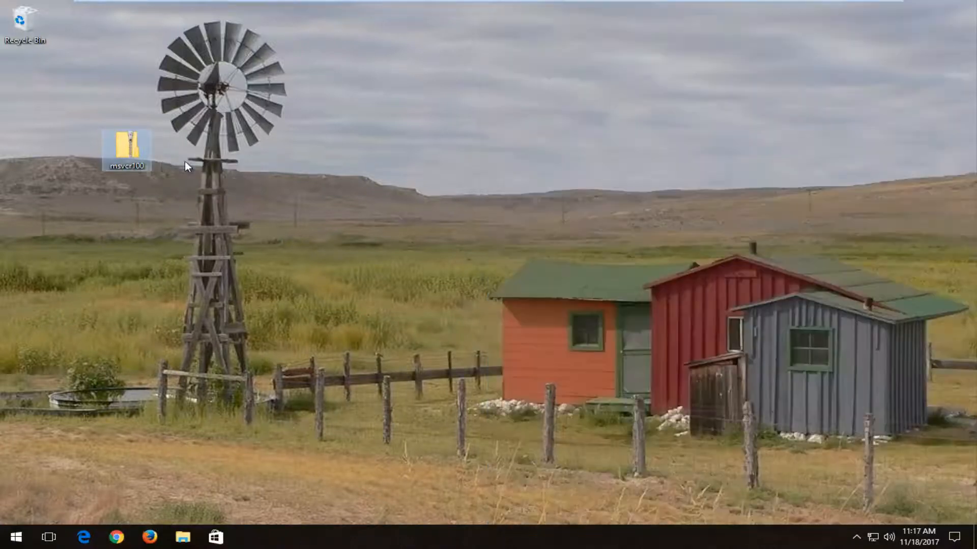
Extract msvcr100.dll from the zip to the desktop and close the zip's window.
double_click(128, 145)
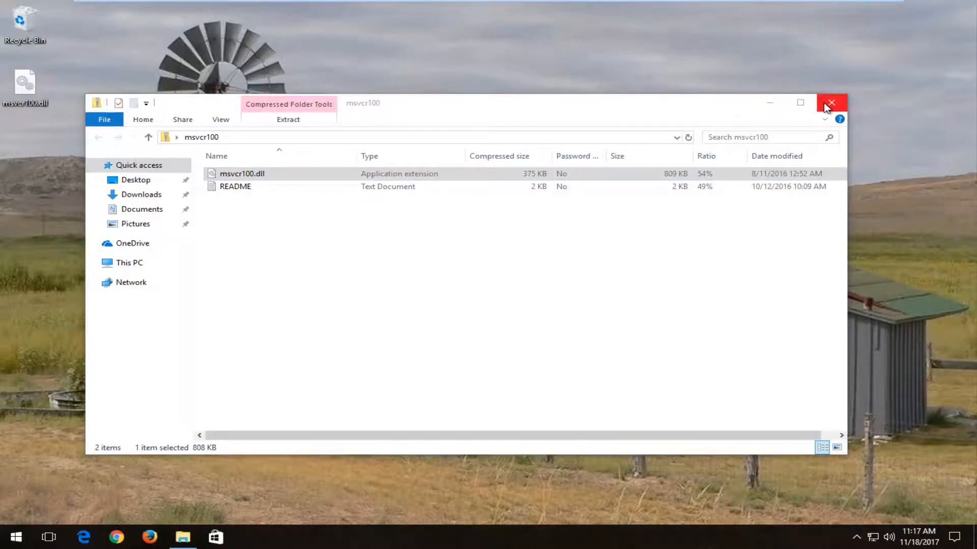
left_click(831, 103)
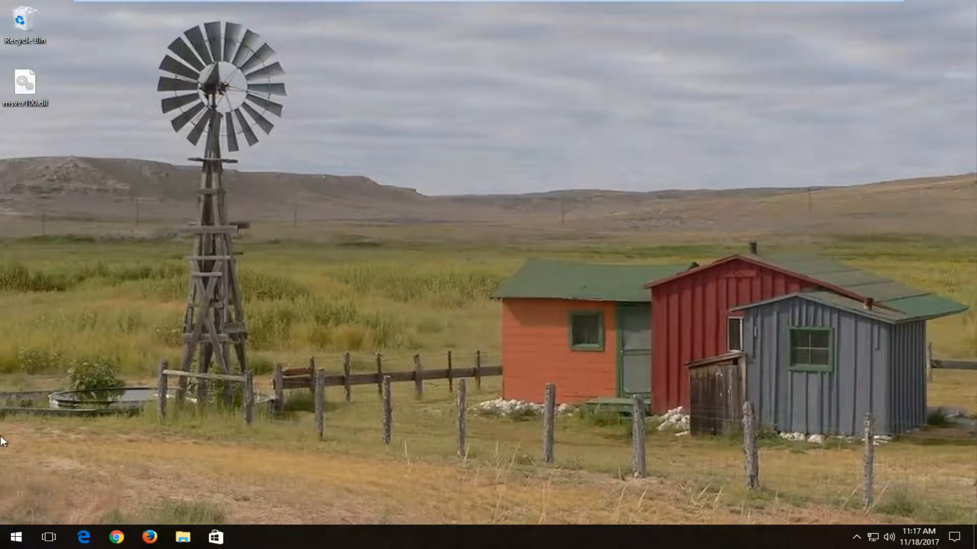
Open This PC via Start search and enter Local Disk (C:).
left_click(16, 536)
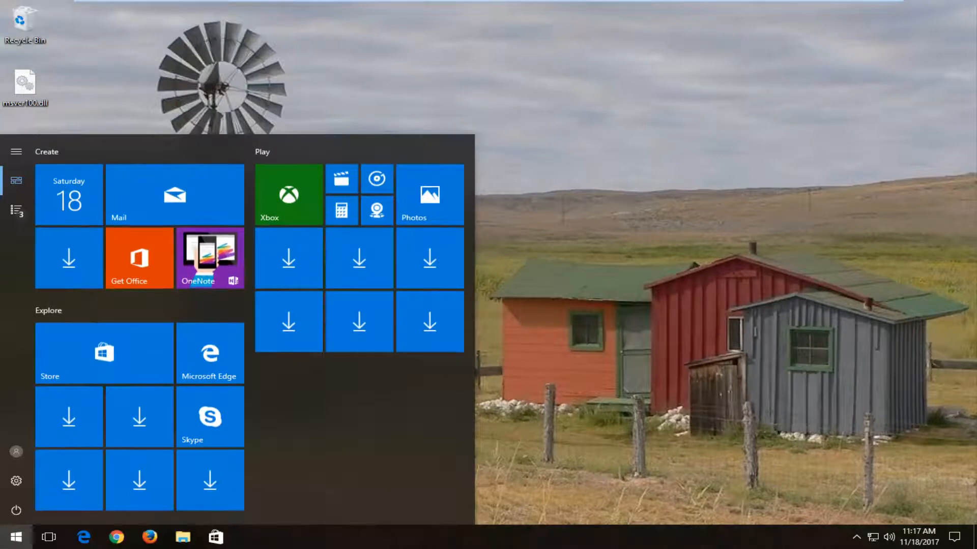
type("this pc")
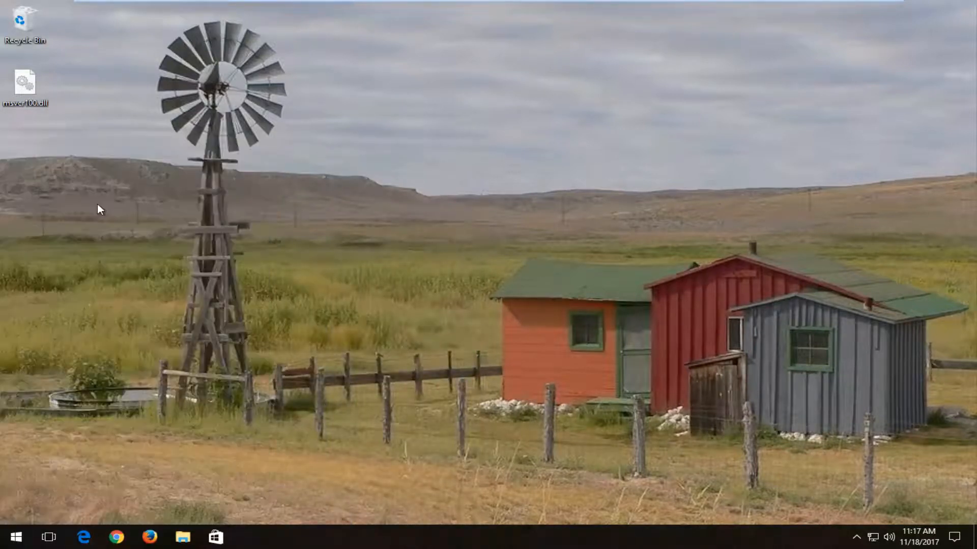
left_click(182, 537)
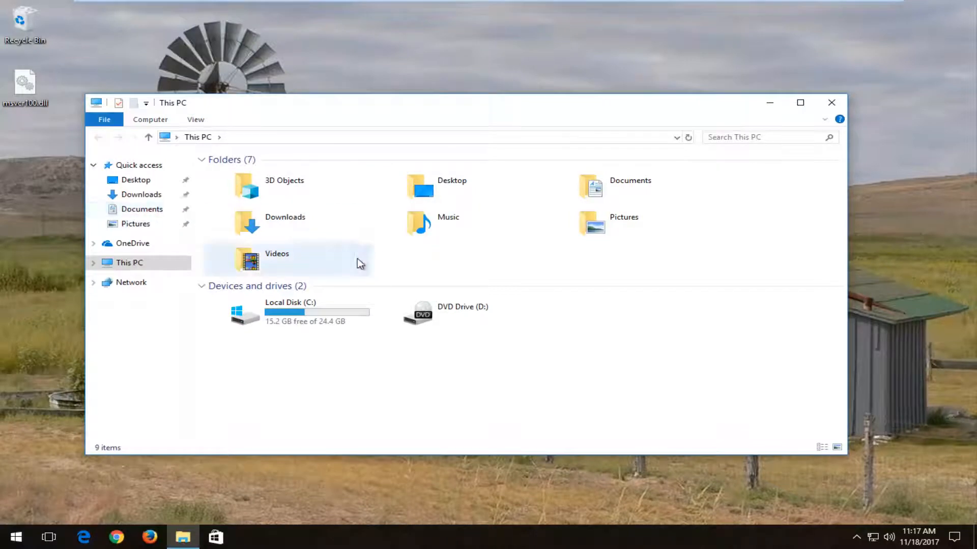
mouse_move(268, 312)
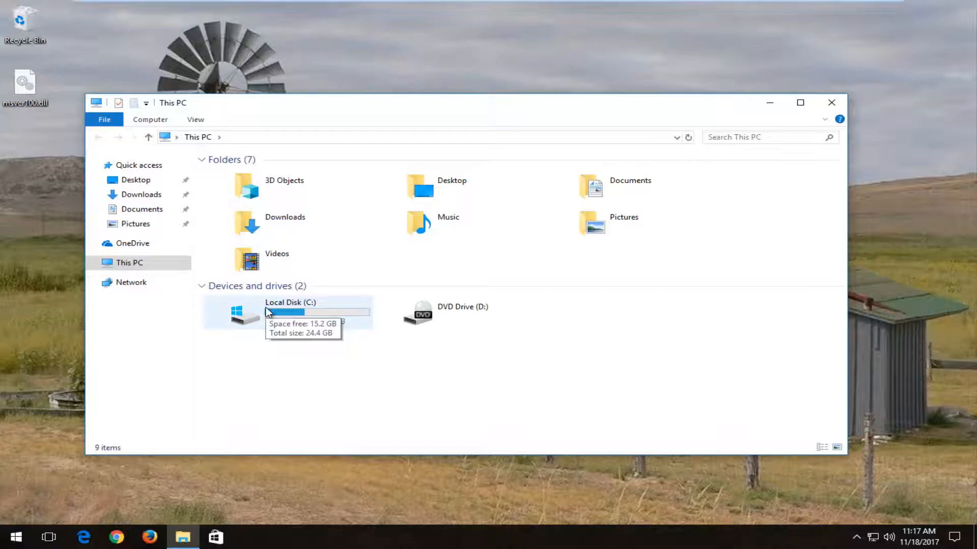
mouse_move(260, 323)
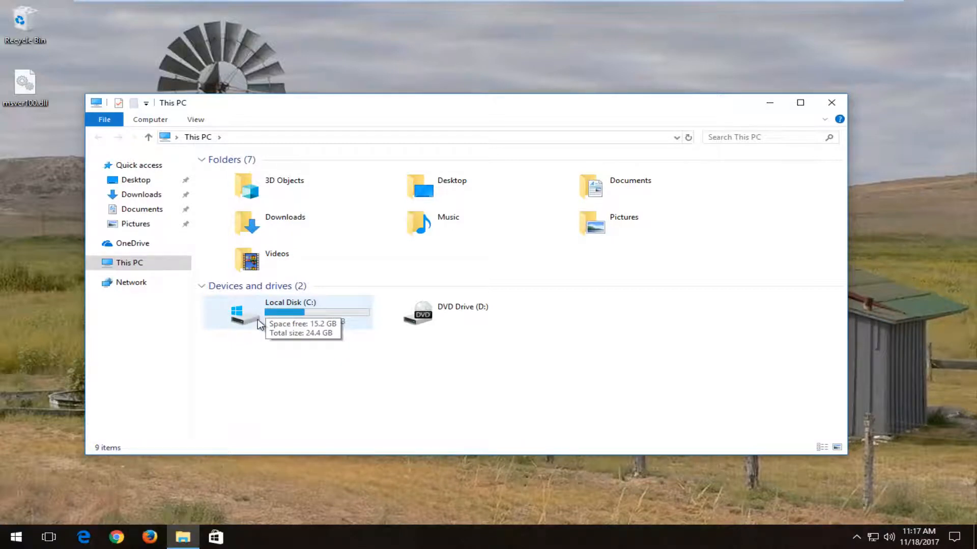
mouse_move(308, 312)
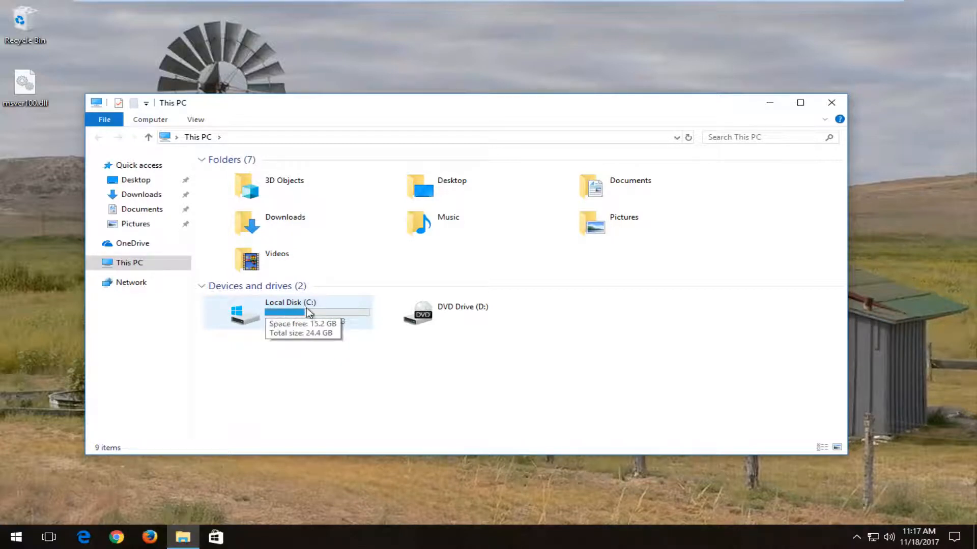
mouse_move(254, 328)
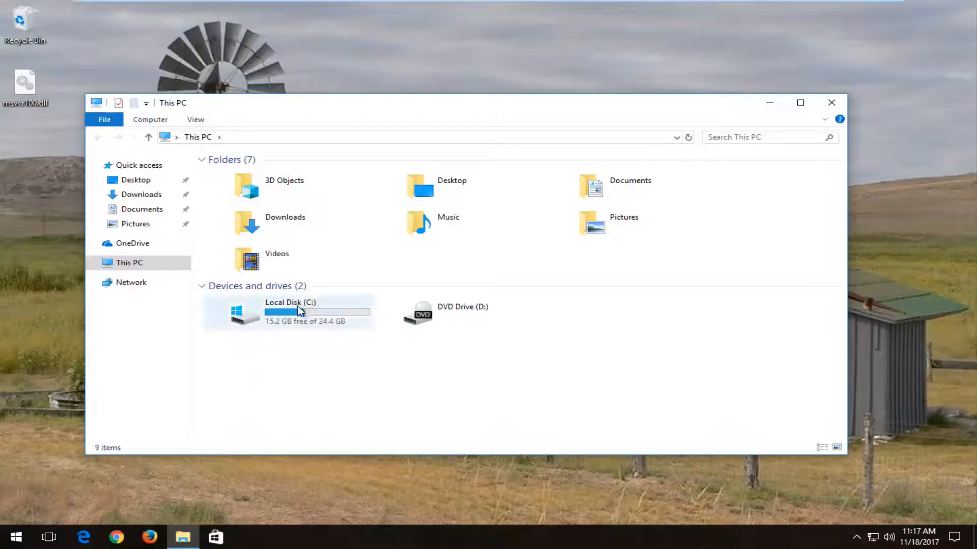
mouse_move(240, 314)
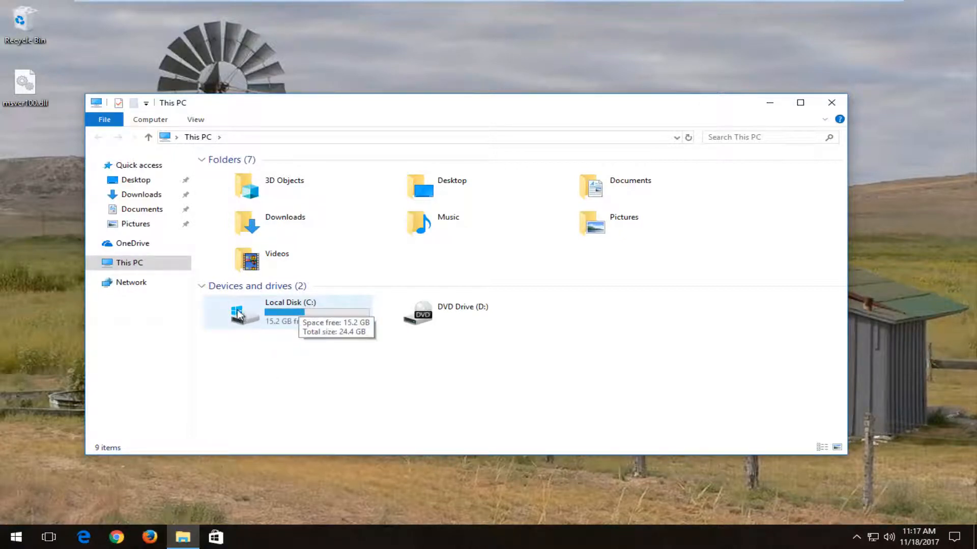
mouse_move(243, 316)
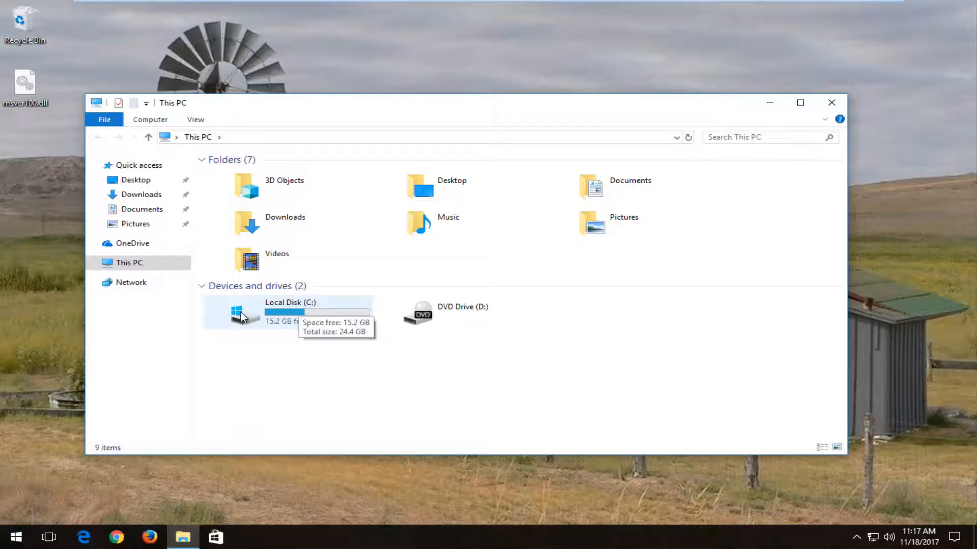
mouse_move(243, 349)
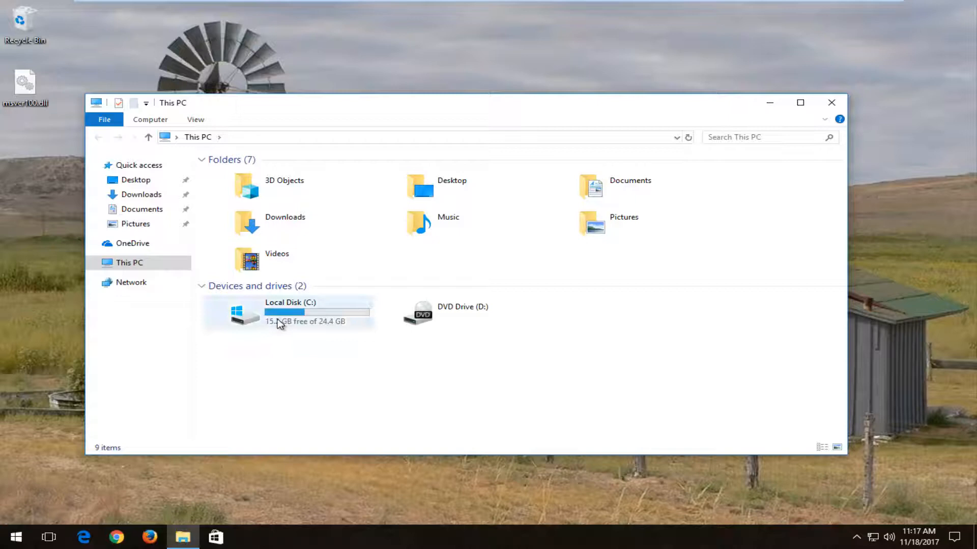
double_click(287, 313)
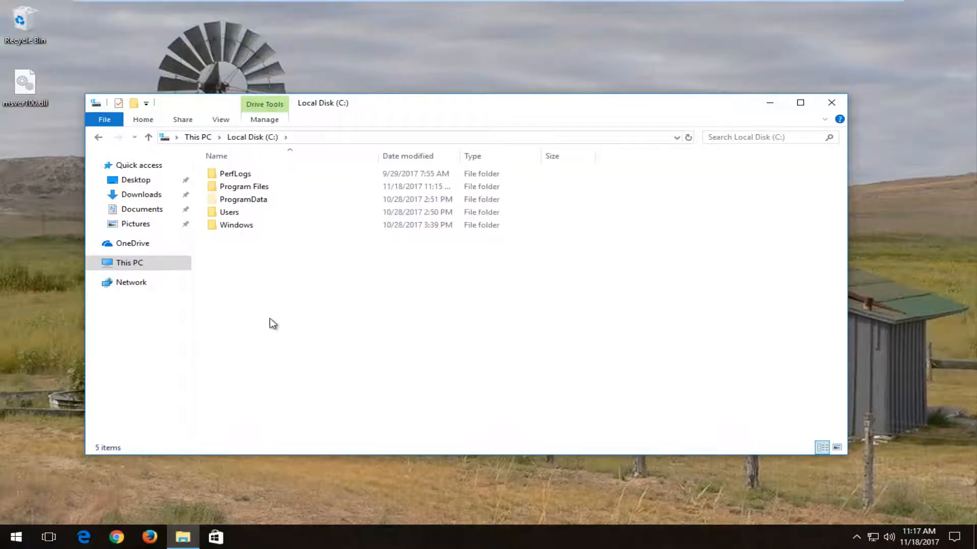
Inside the Windows folder, drag msvcr100.dll onto System32, triggering the access prompt.
left_click(236, 225)
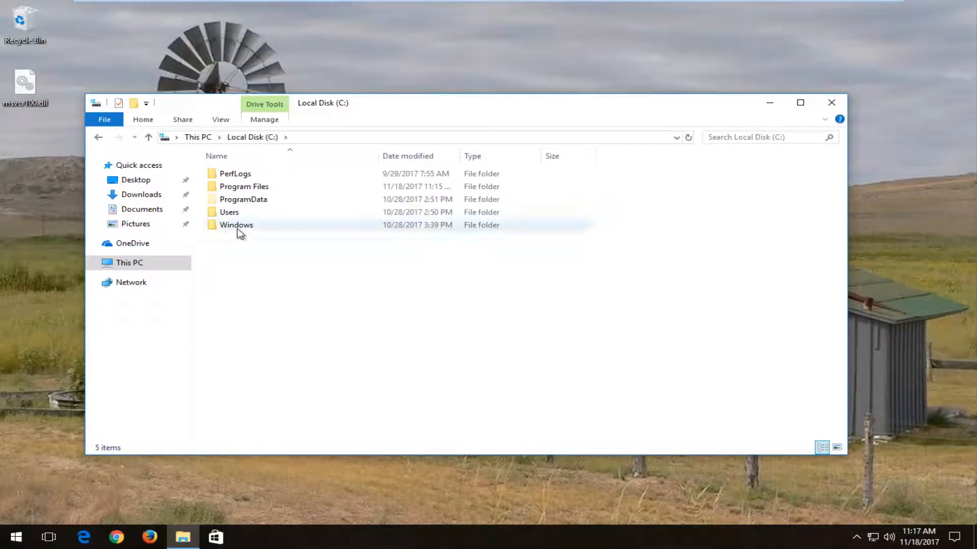
double_click(236, 225)
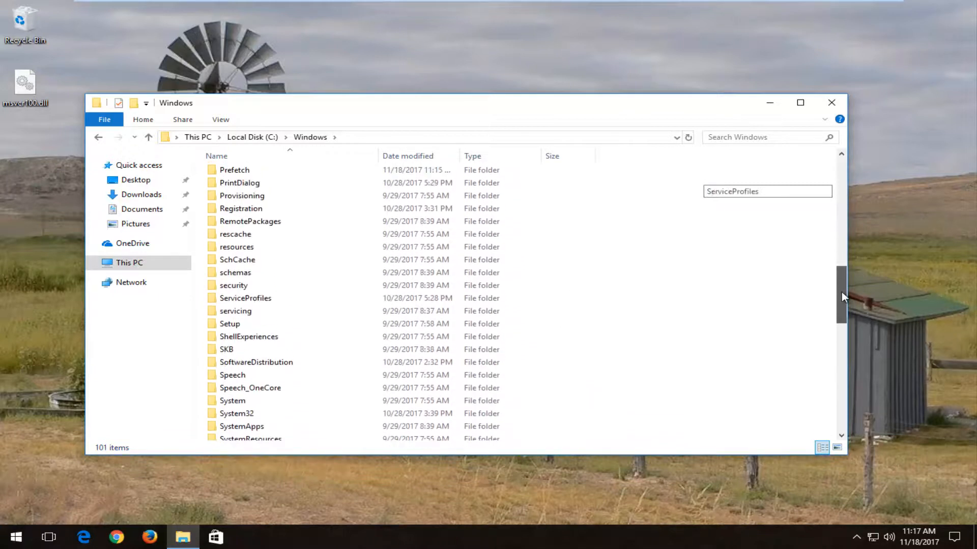
left_click(250, 394)
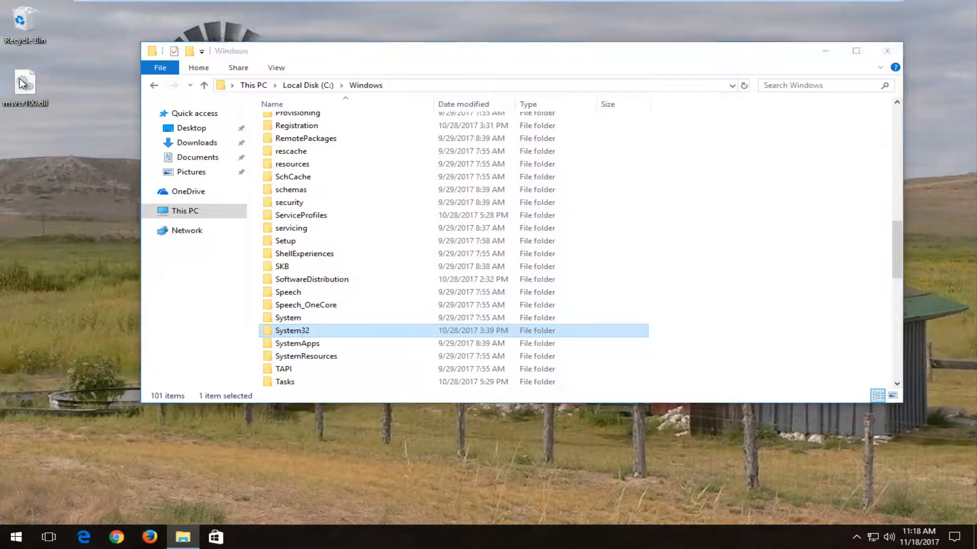
left_click_drag(24, 85, 62, 134)
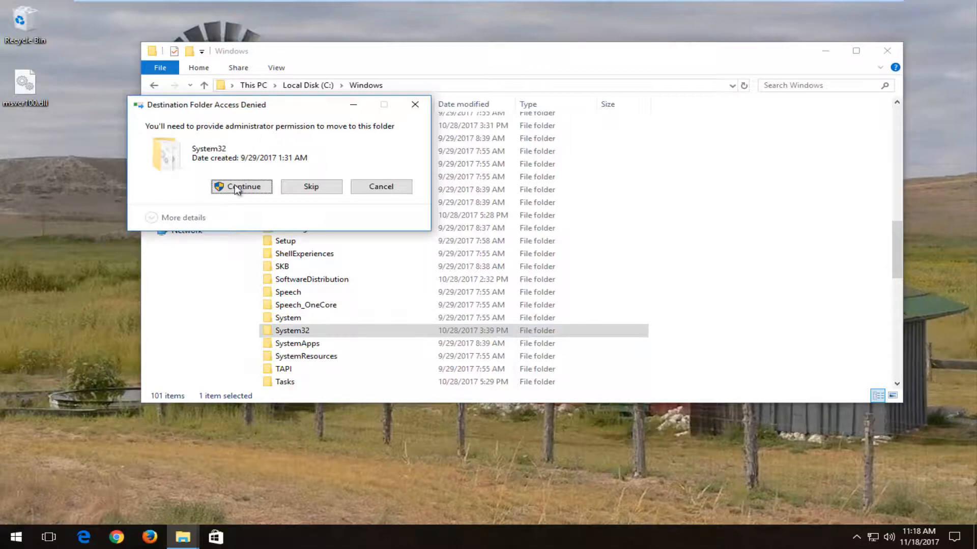
Continue as administrator so msvcr100.dll lands in System32, then close Explorer.
left_click(242, 188)
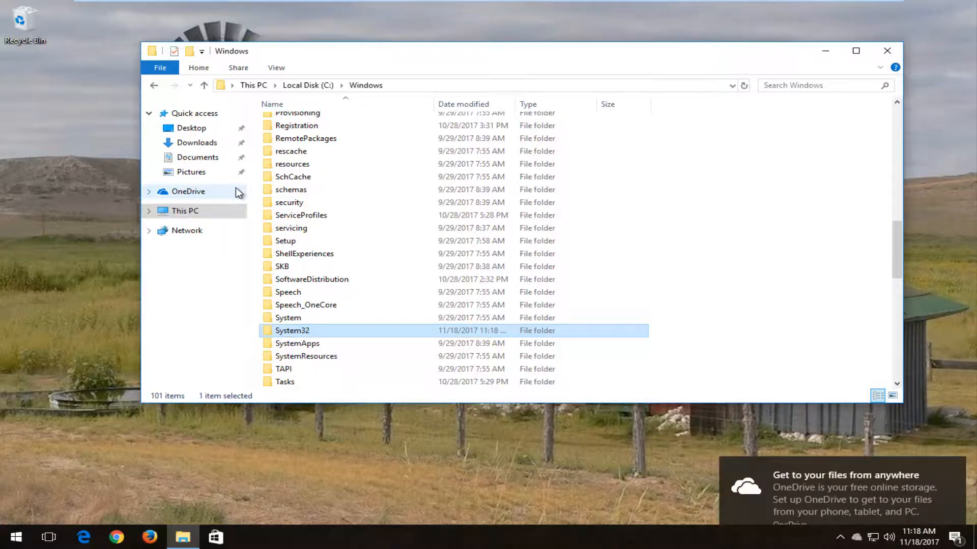
mouse_move(224, 191)
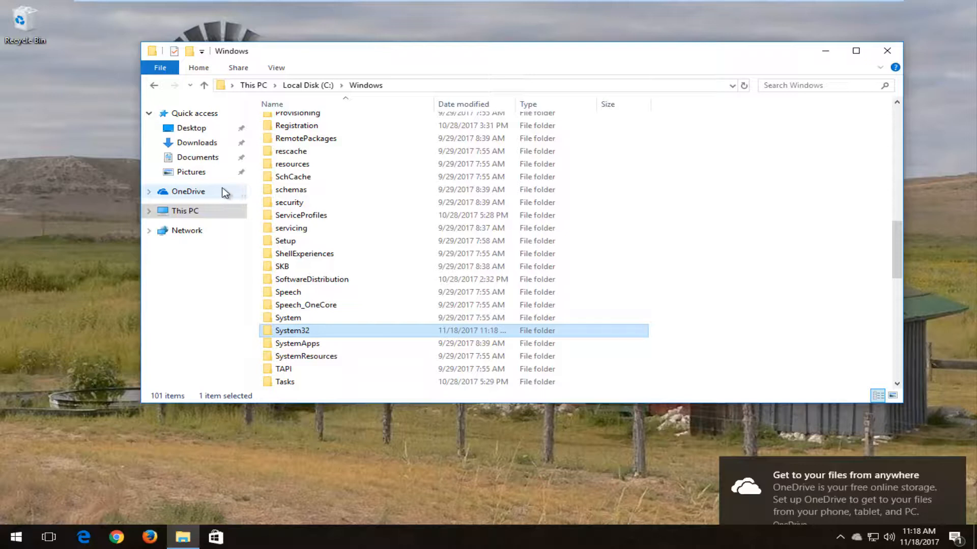
left_click(888, 51)
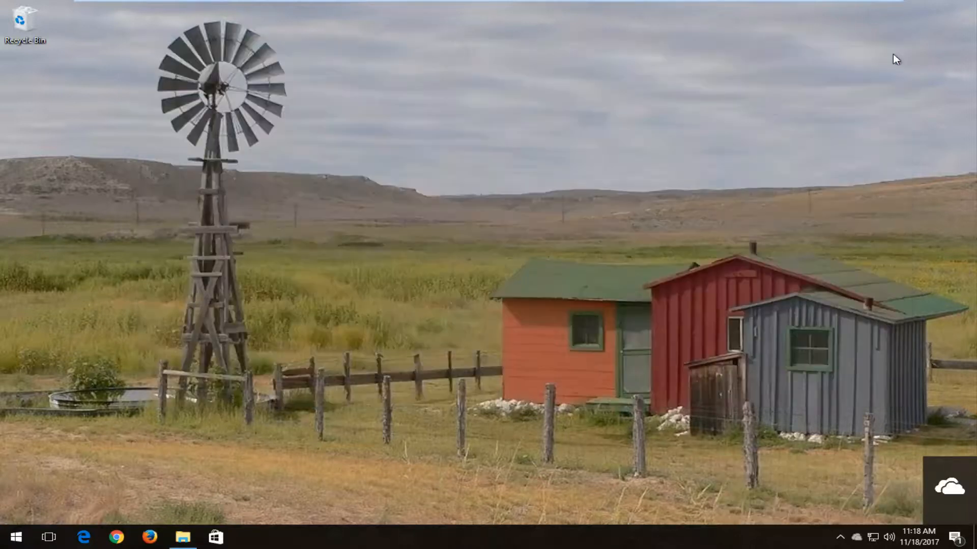